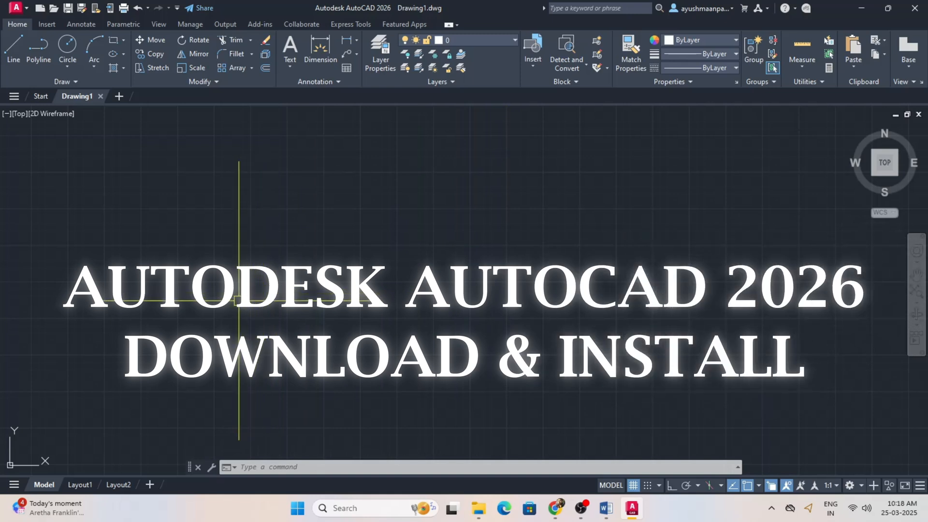
pyautogui.moveTo(259, 293)
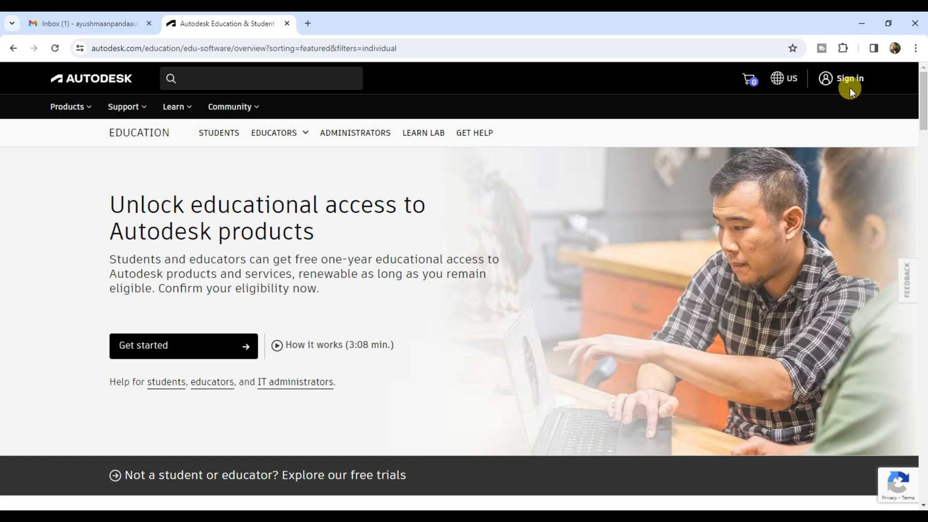
# Create a new Autodesk account from the sign-in page and submit it for verification
pyautogui.click(848, 77)
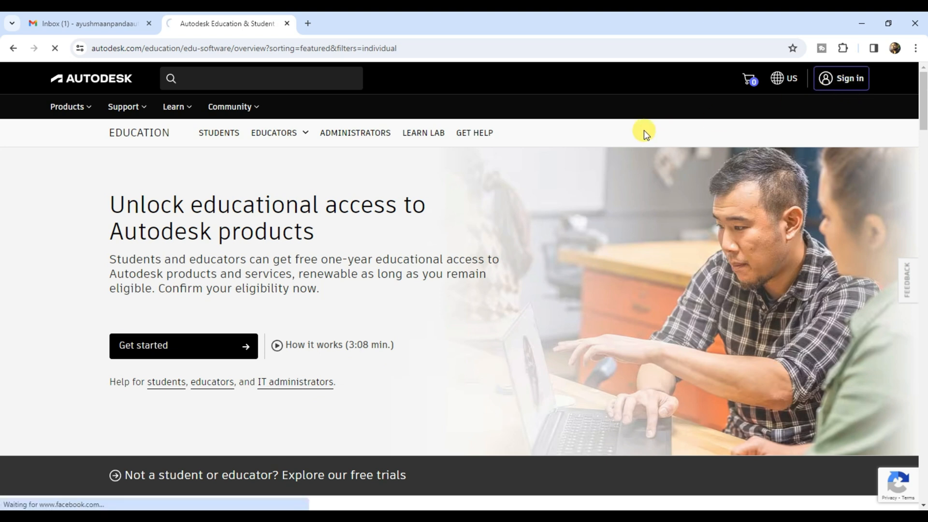
pyautogui.click(846, 78)
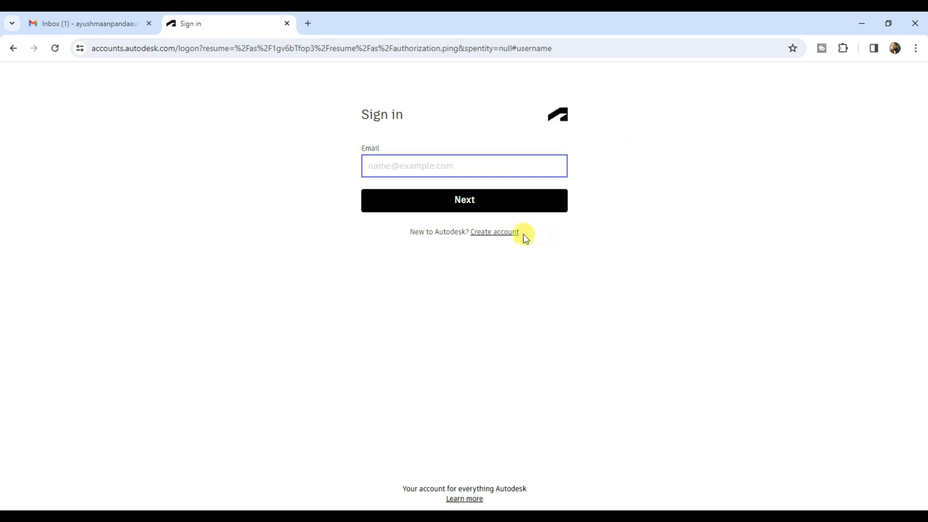
pyautogui.moveTo(481, 206)
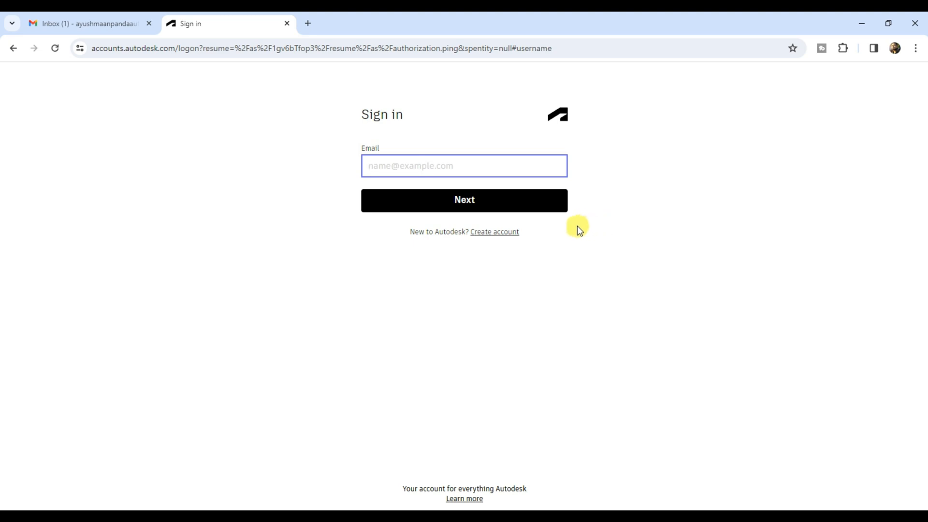
pyautogui.click(494, 232)
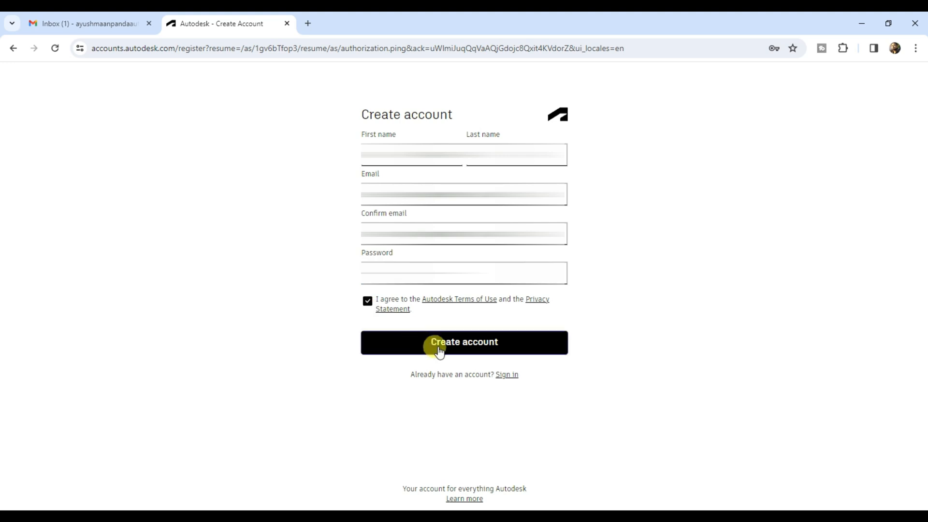
pyautogui.click(464, 342)
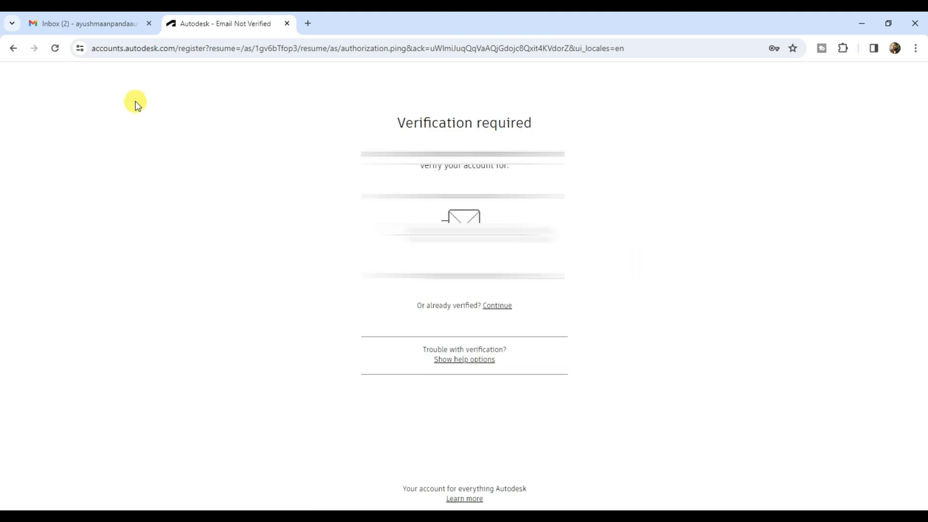
# Refresh Gmail, open the 'Verify your Autodesk account' email and confirm the address
pyautogui.click(86, 24)
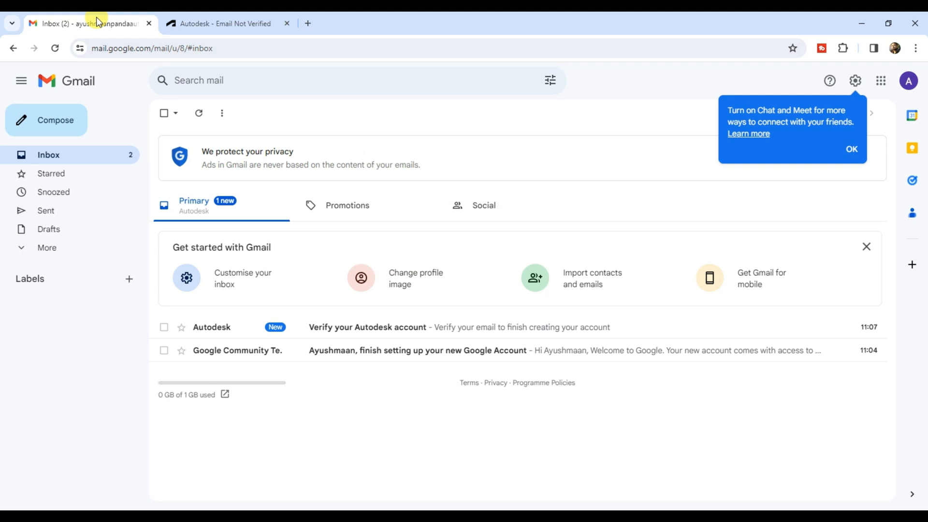
pyautogui.click(49, 155)
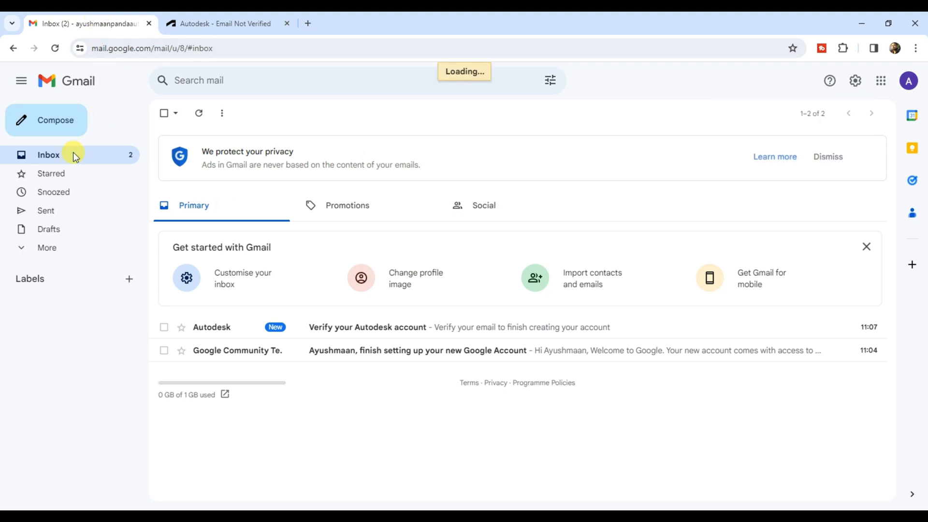
pyautogui.moveTo(392, 331)
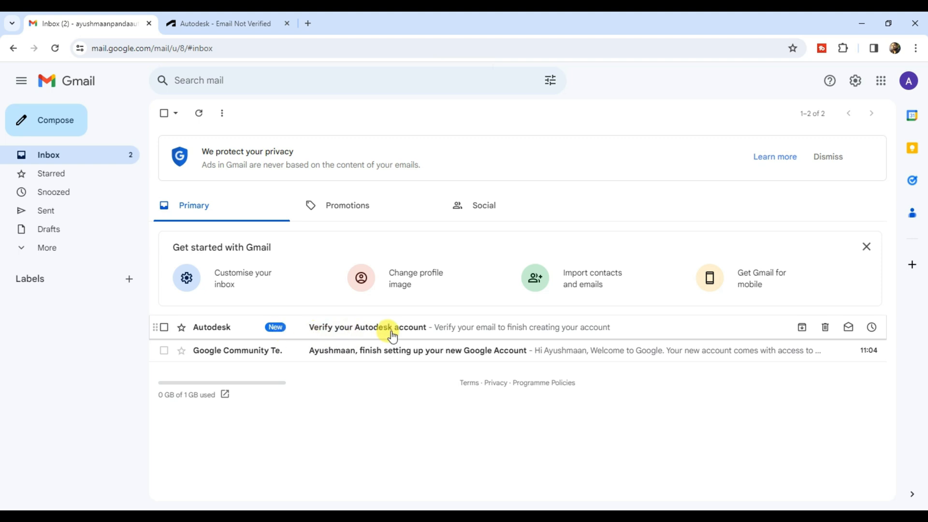
pyautogui.click(367, 326)
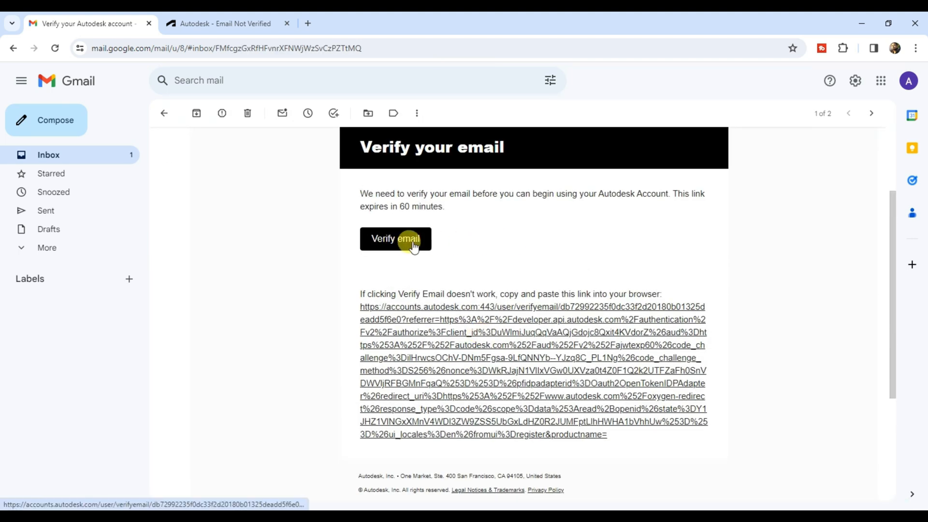
pyautogui.click(395, 238)
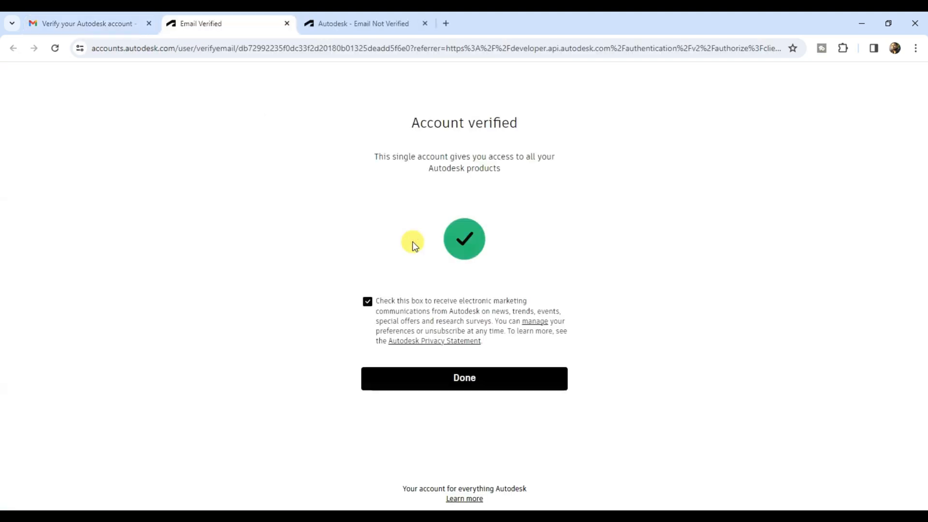
pyautogui.moveTo(538, 248)
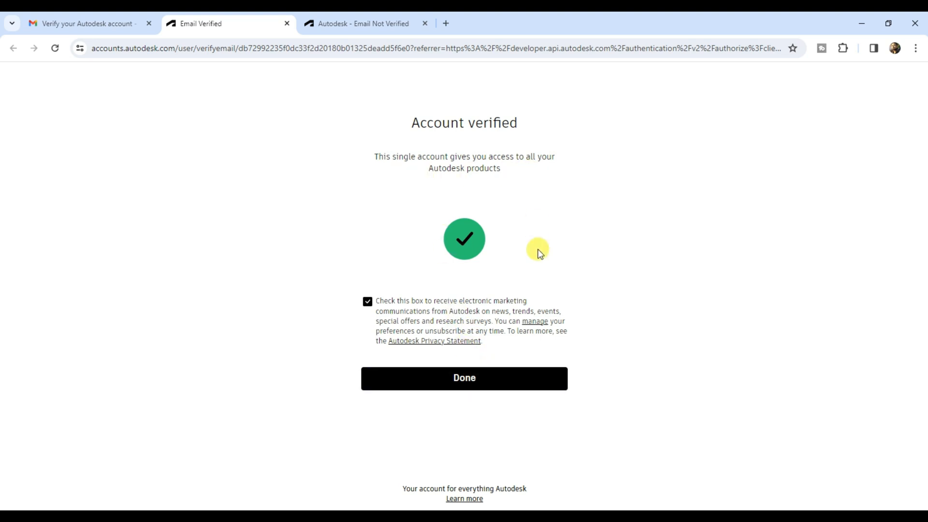
# Finish verification, sign out, and sign back in with the verified account's email
pyautogui.click(464, 377)
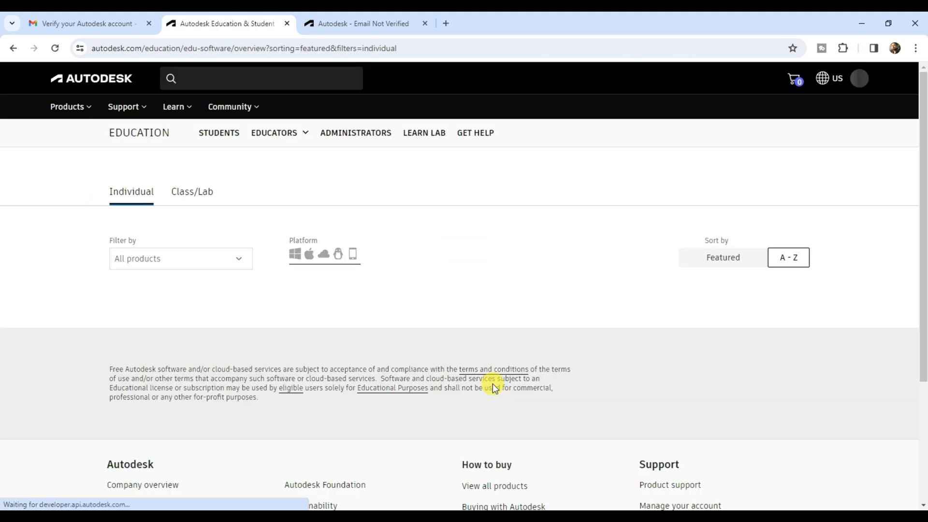
pyautogui.click(856, 77)
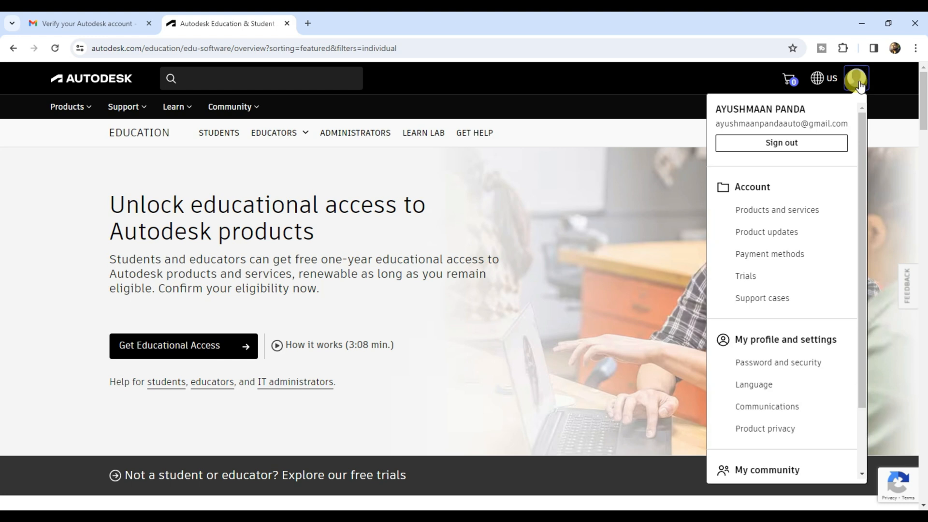
pyautogui.click(780, 142)
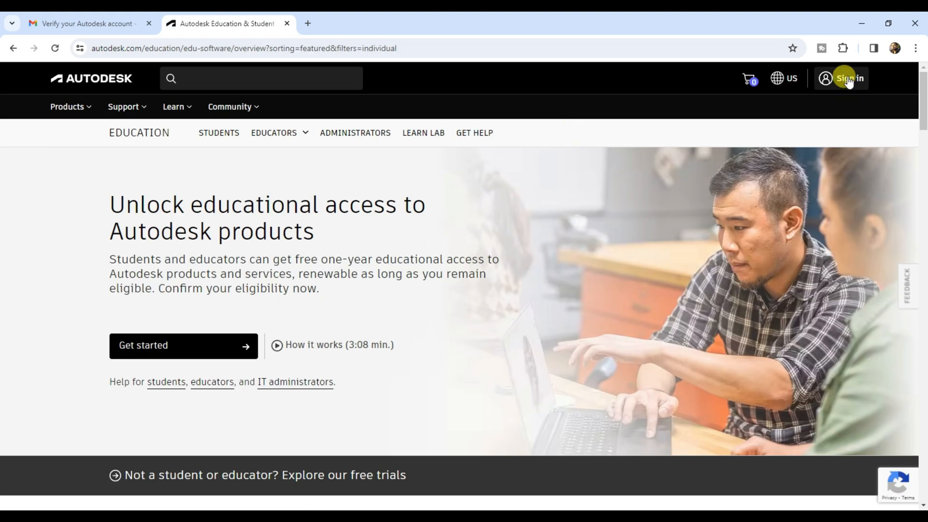
pyautogui.click(852, 78)
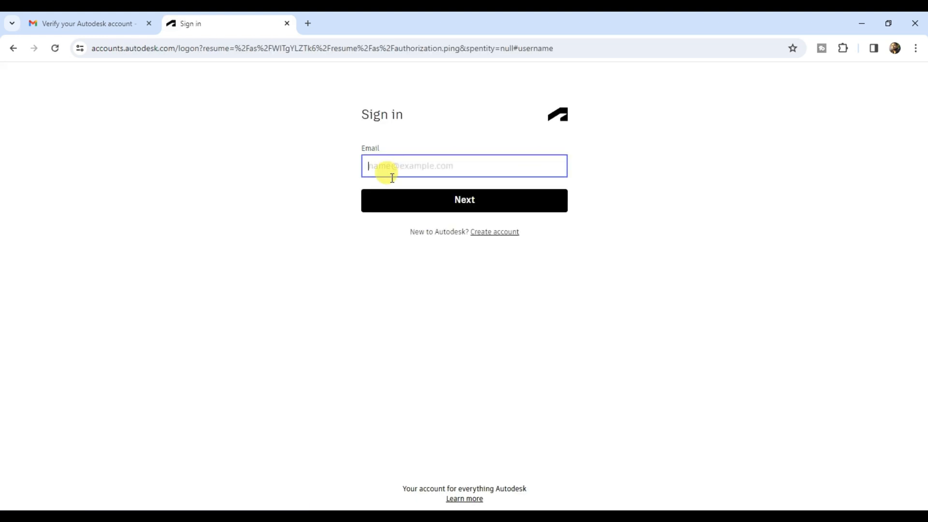
pyautogui.click(464, 199)
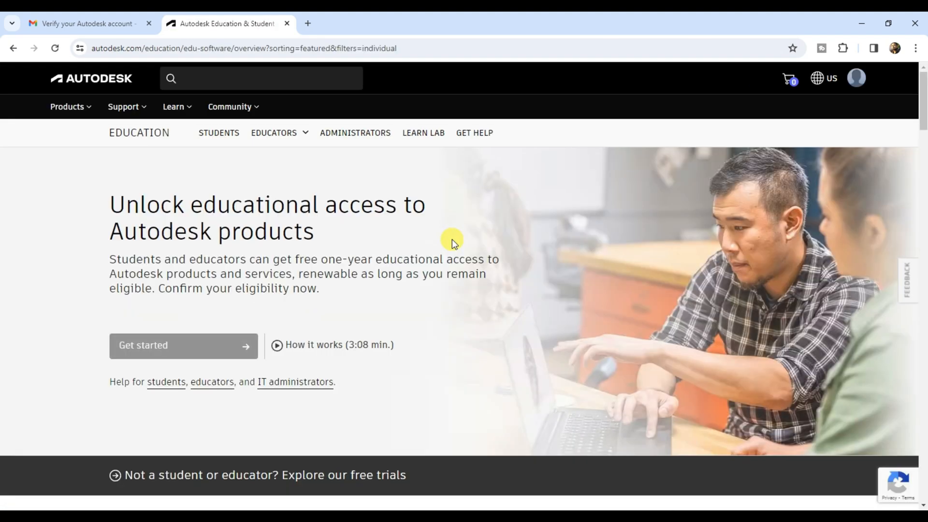
# Scroll the education product list and start access from the AutoCAD card
pyautogui.scroll(-3)
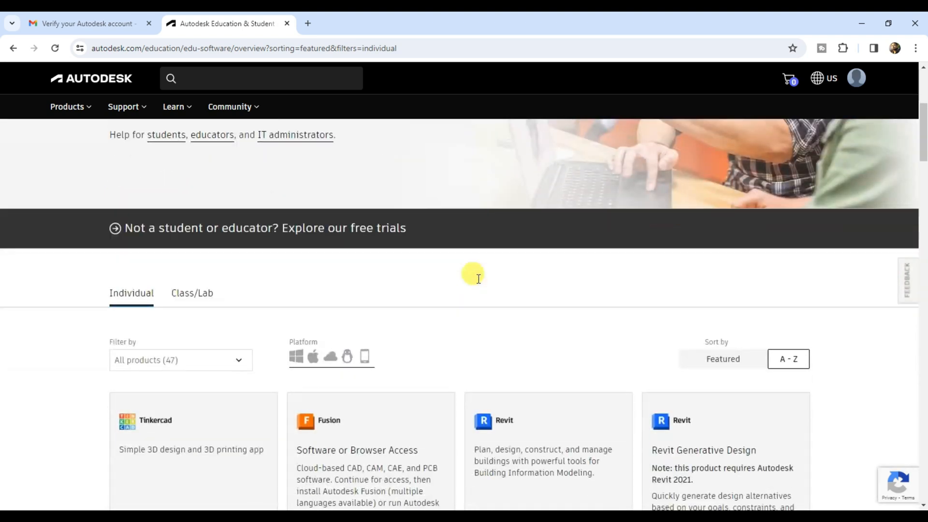
pyautogui.scroll(-3)
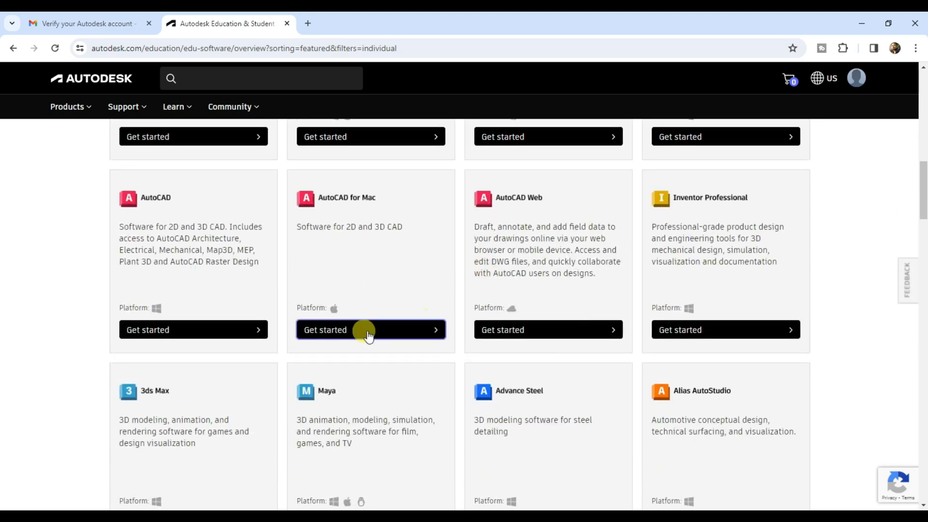
pyautogui.click(371, 329)
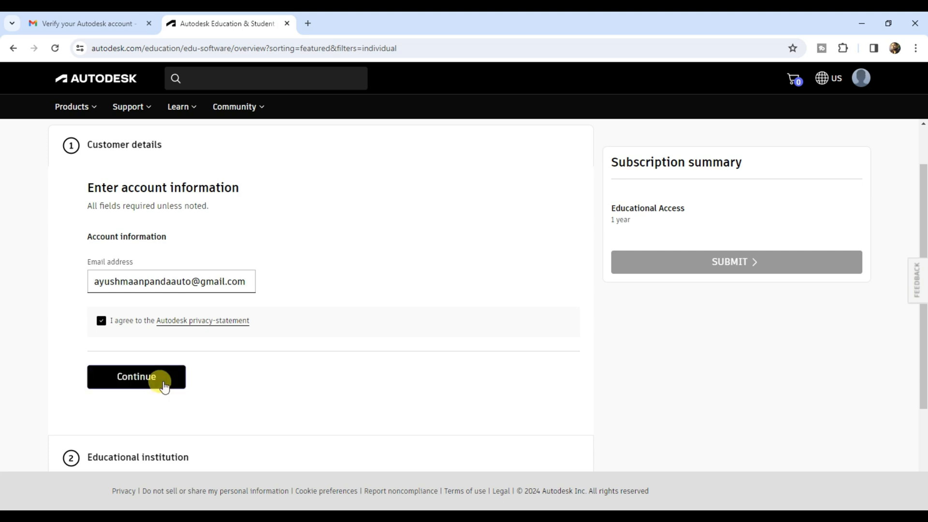
# Confirm the account email, set the role to Student and the school country to India
pyautogui.click(136, 376)
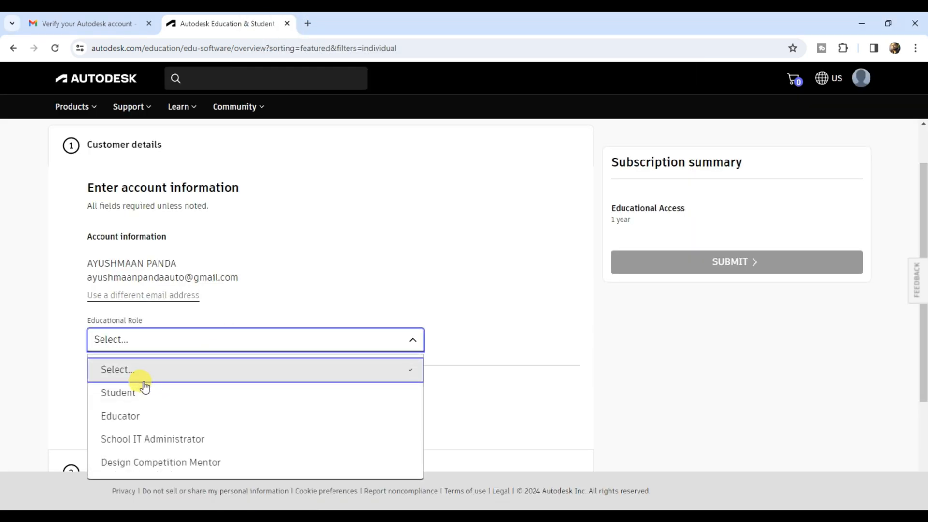
pyautogui.click(118, 392)
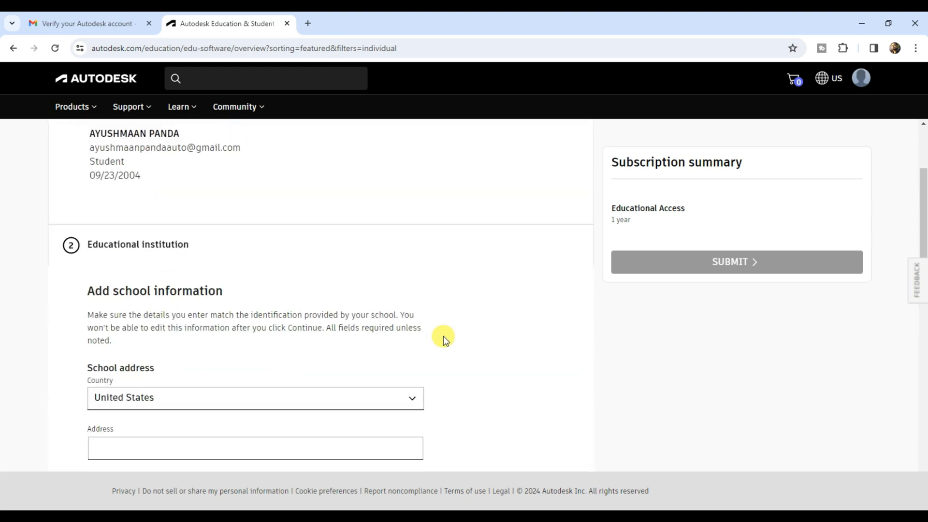
pyautogui.click(255, 397)
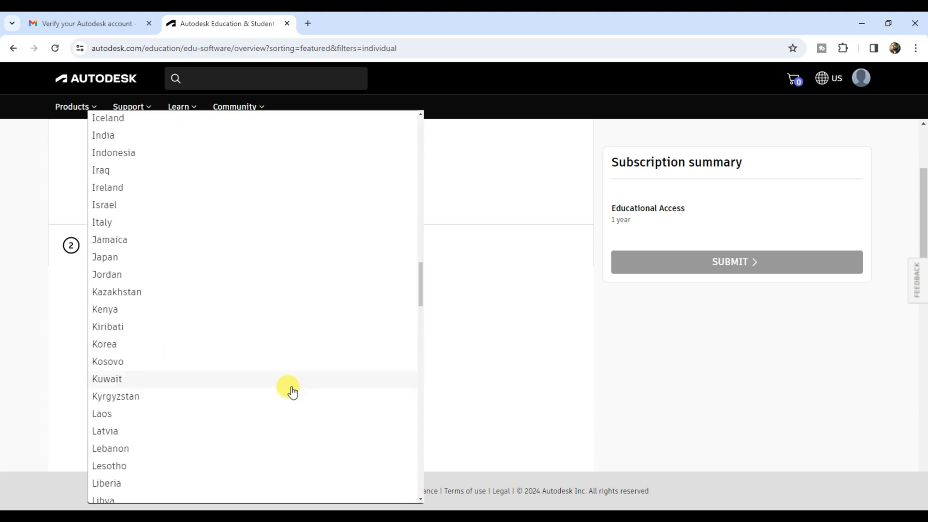
pyautogui.click(103, 135)
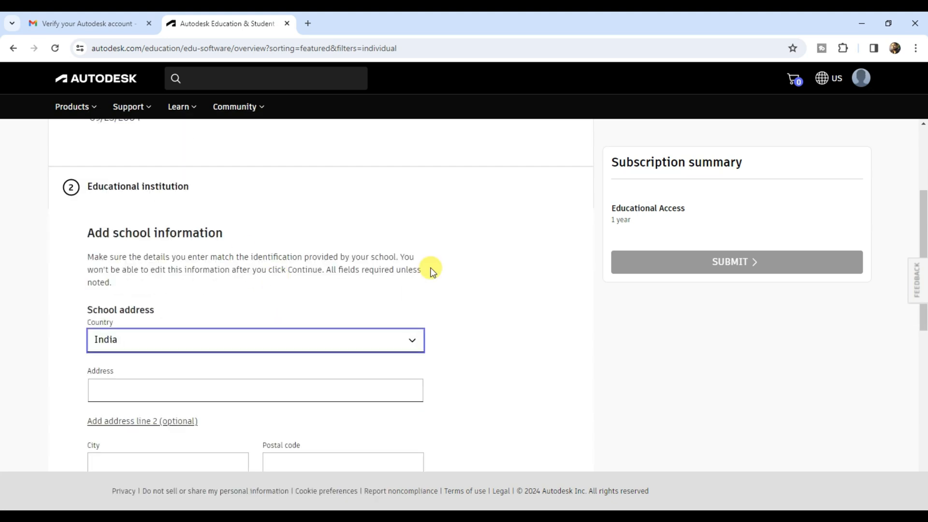
# Enter 'Vellor' in the school address and choose University/Post-Secondary as institution type
pyautogui.write('Vellore')
pyautogui.click(343, 462)
pyautogui.write('63')
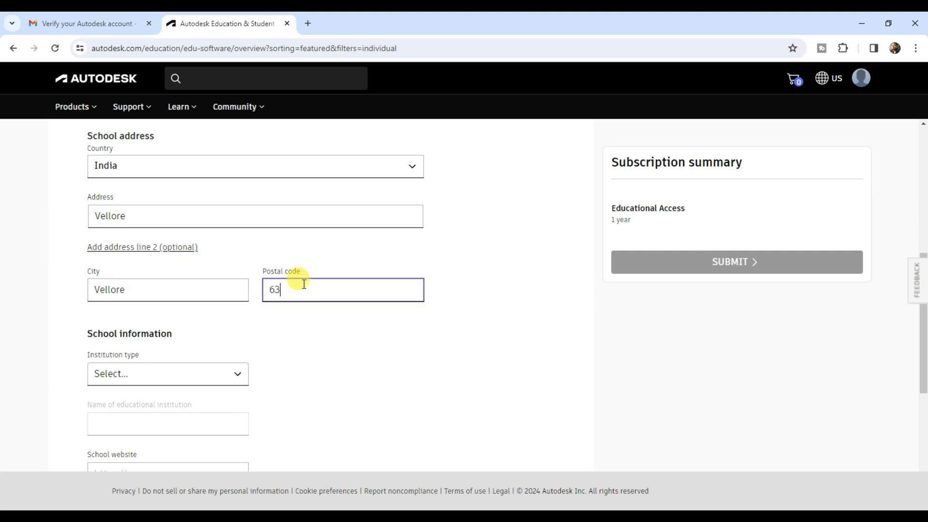
pyautogui.click(167, 373)
pyautogui.write('Vello')
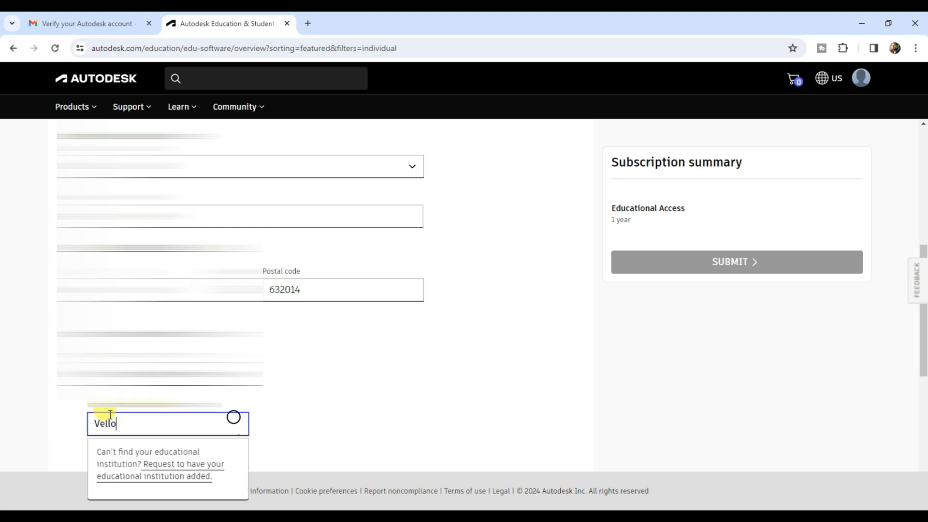
pyautogui.scroll(-3)
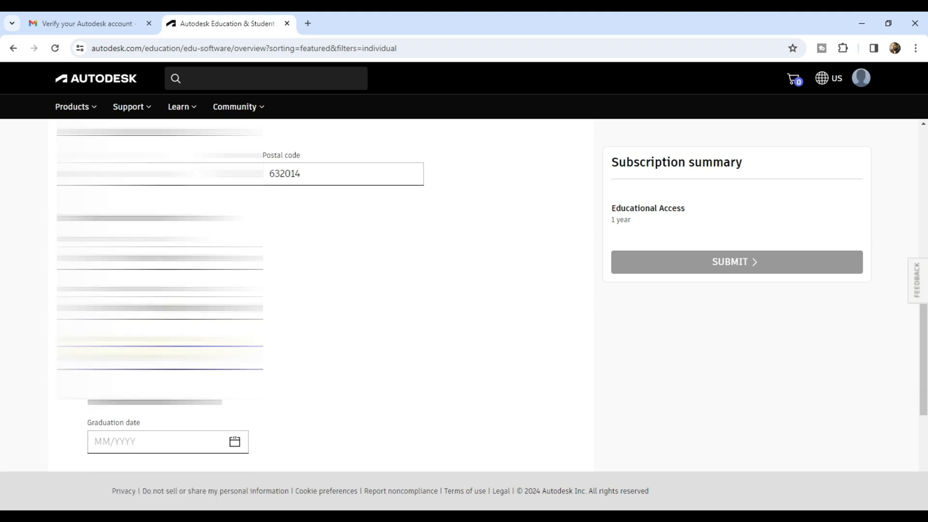
pyautogui.scroll(-3)
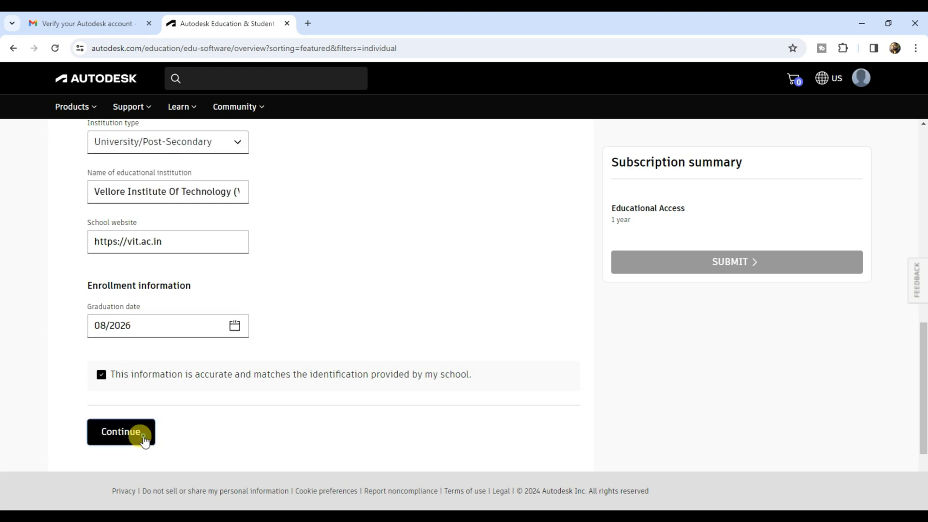
# Submit the school details and choose document upload instead of school credential verification
pyautogui.click(121, 431)
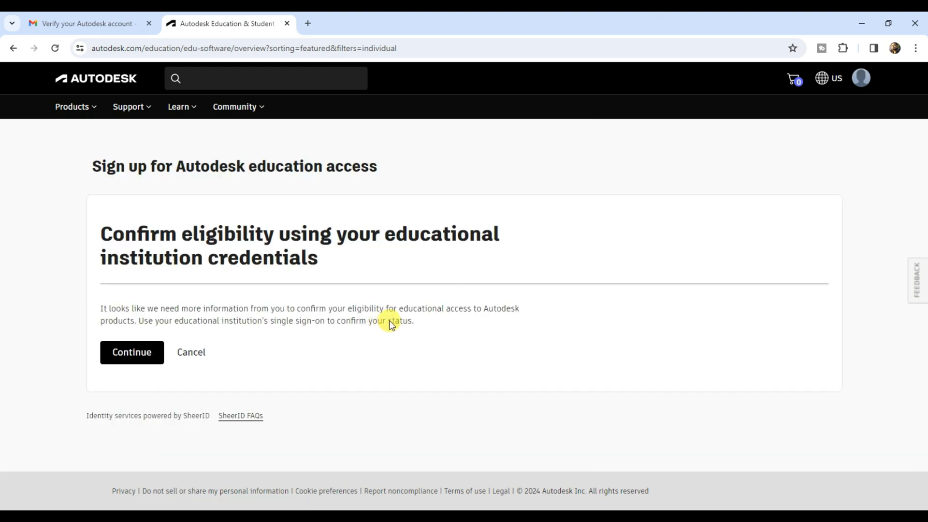
pyautogui.click(131, 351)
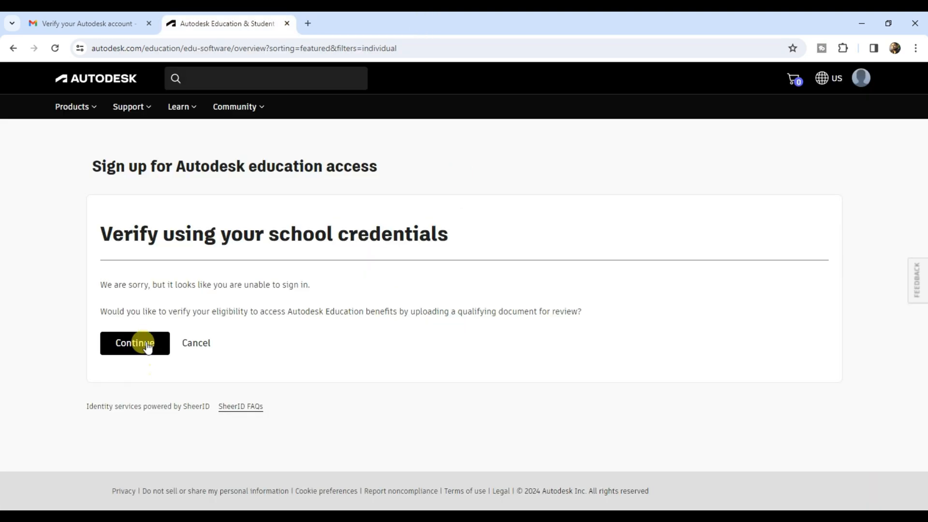
pyautogui.click(135, 342)
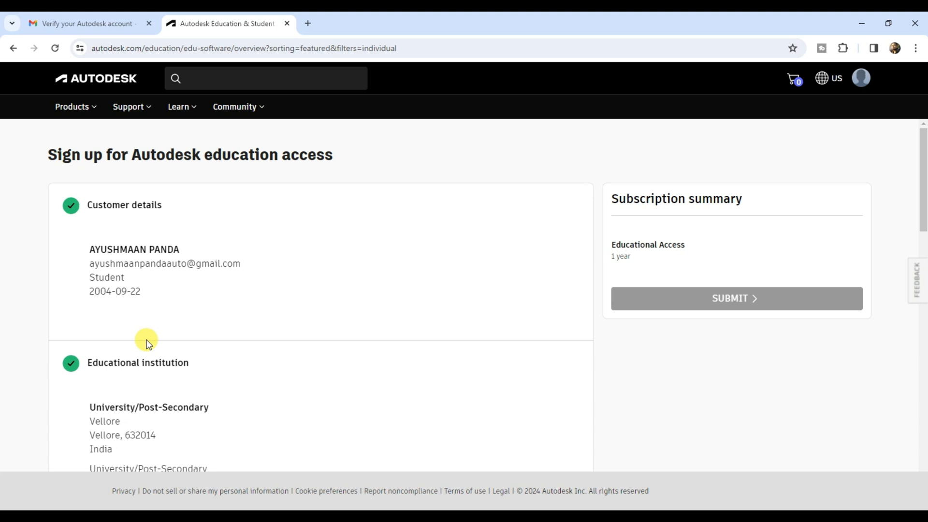
# Attach the school ID image as proof of enrollment and submit the application
pyautogui.scroll(-3)
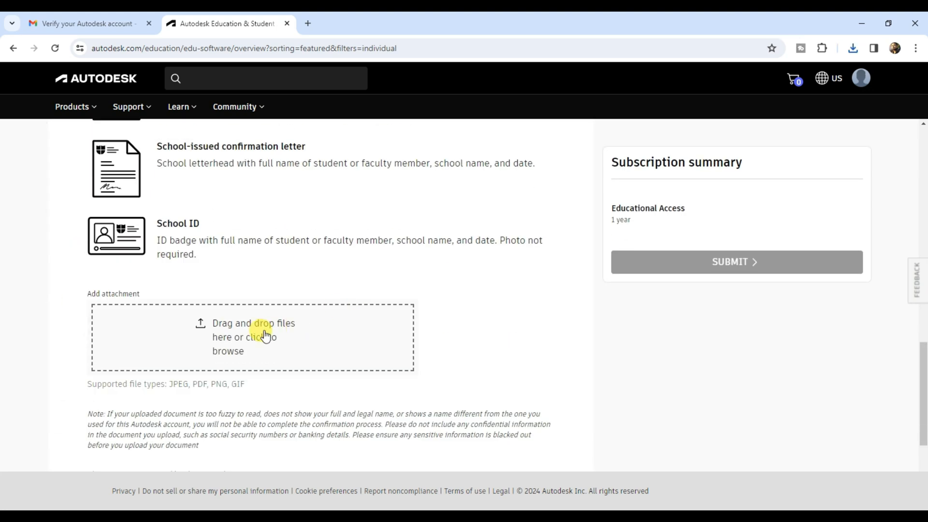
pyautogui.click(252, 336)
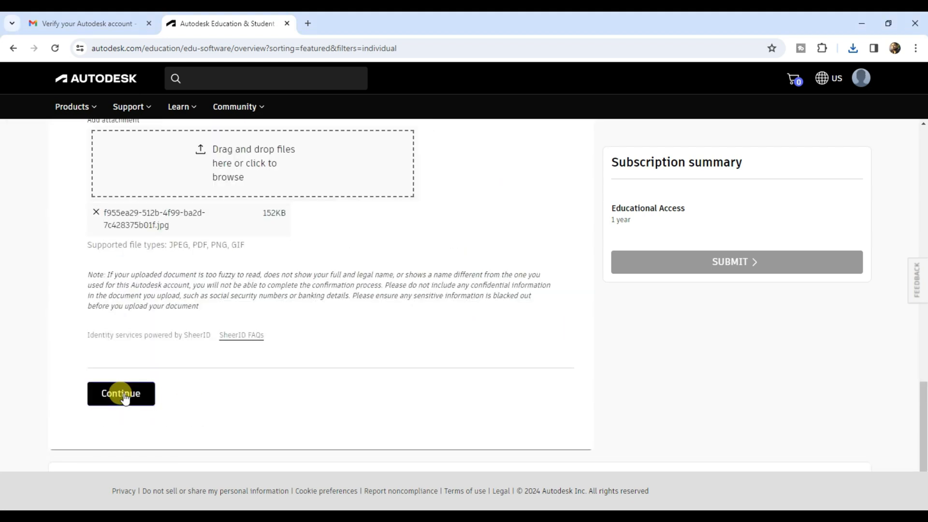
pyautogui.click(121, 393)
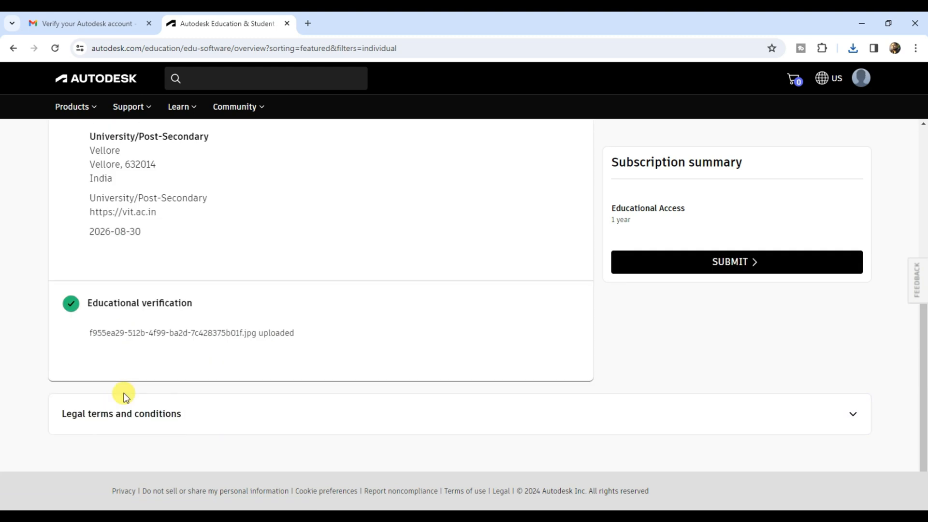
pyautogui.click(736, 261)
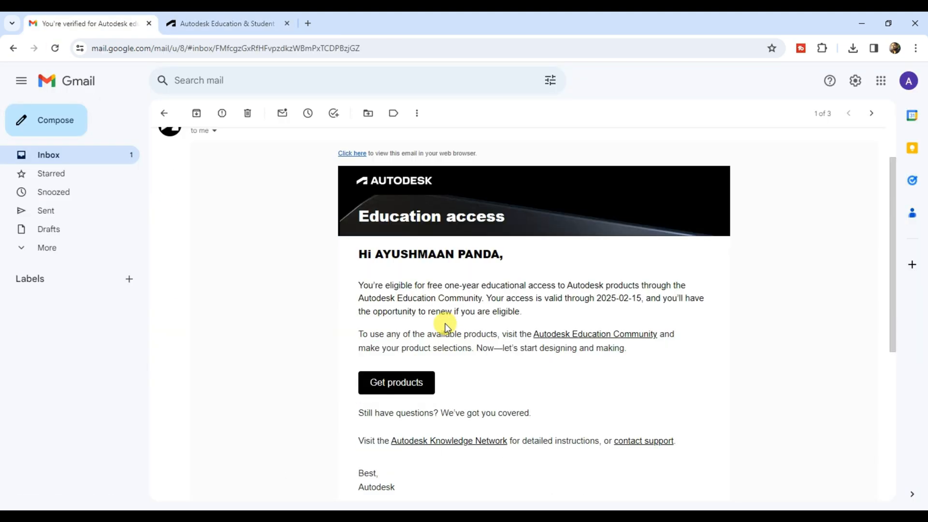
# Go back to the Autodesk Education tab showing the verified software catalog
pyautogui.click(225, 24)
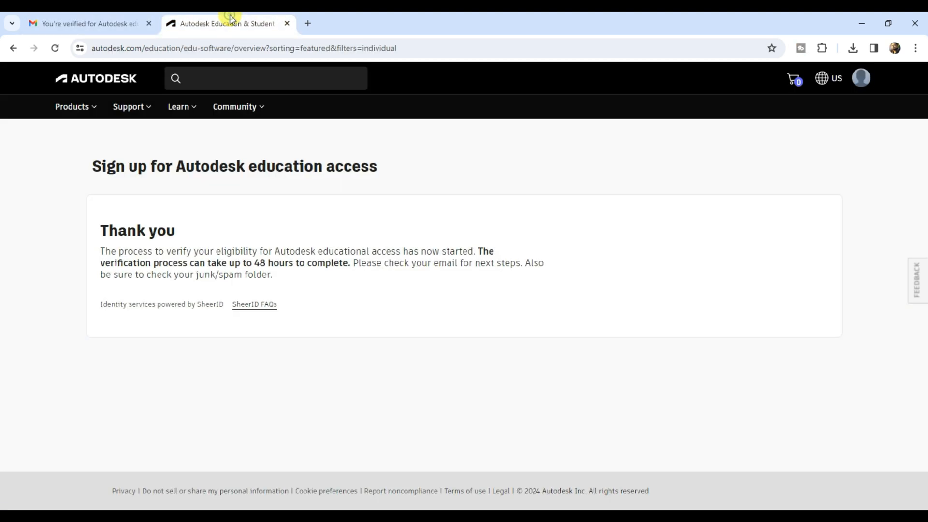
pyautogui.click(54, 48)
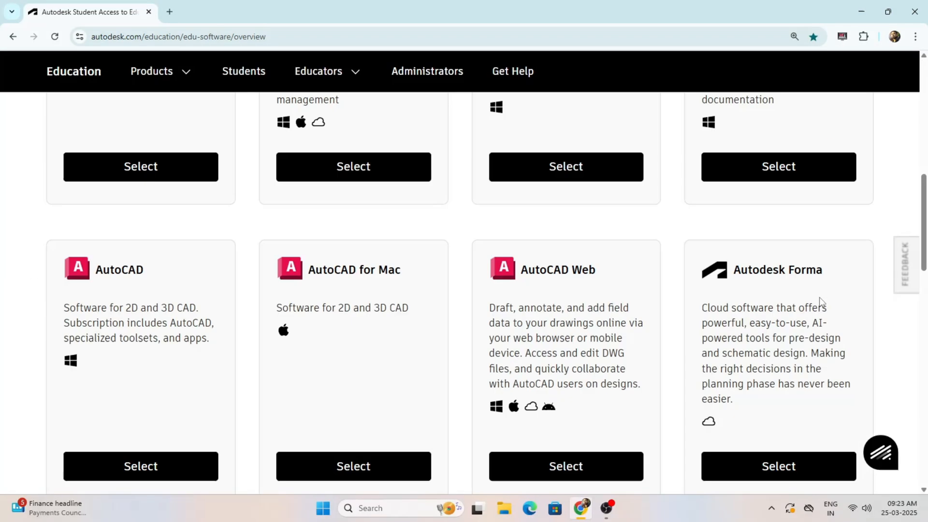
# Select AutoCAD, access Student plan products, and accept the terms to install AutoCAD 2026
pyautogui.click(141, 466)
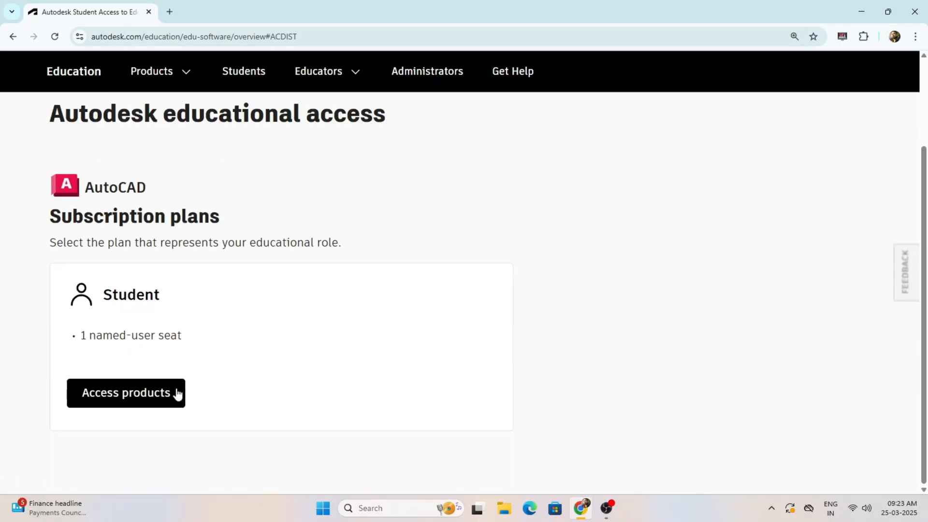
pyautogui.click(126, 393)
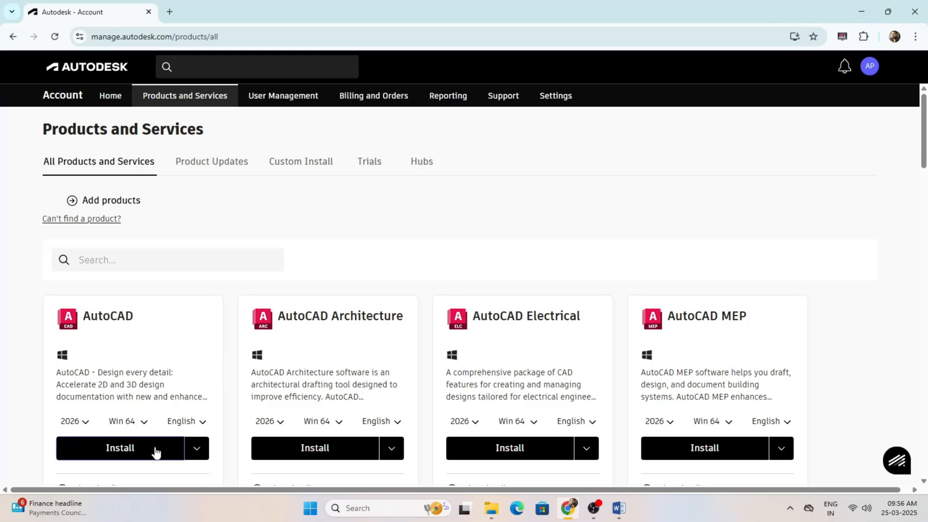
pyautogui.click(119, 448)
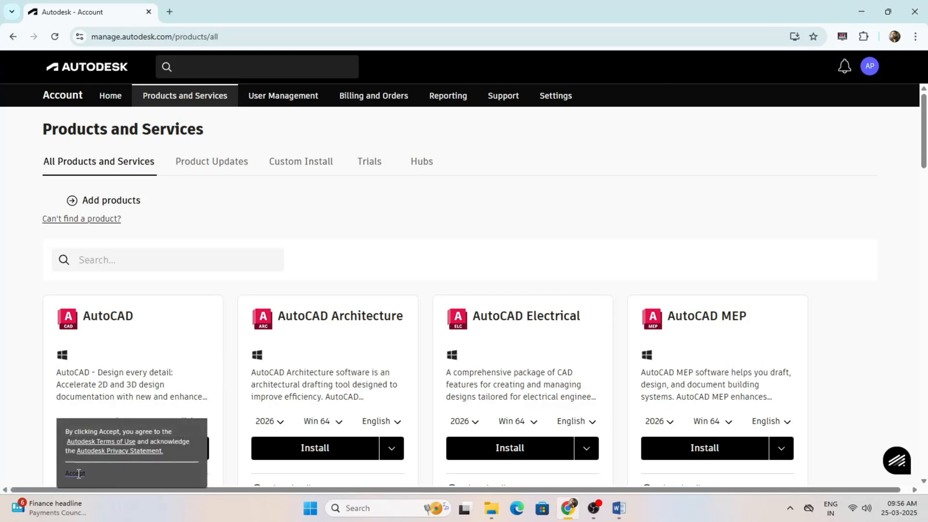
pyautogui.click(74, 475)
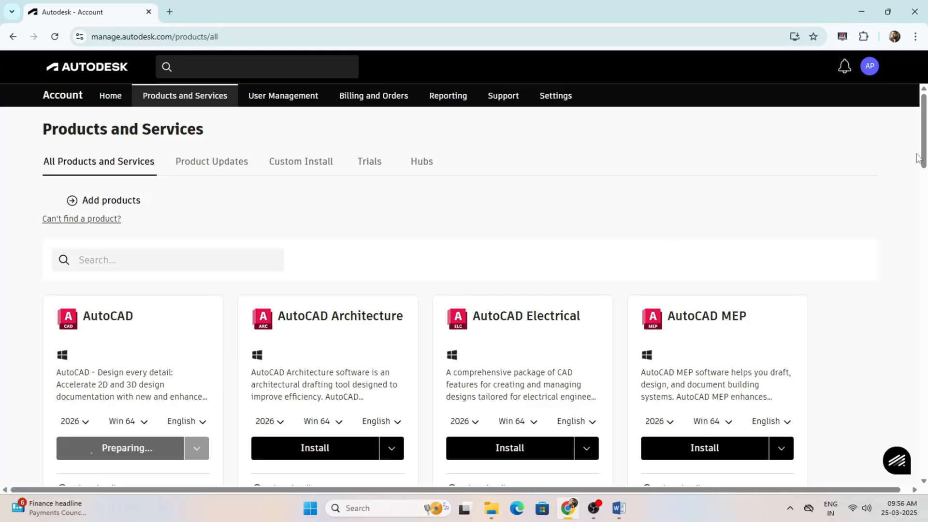
pyautogui.click(126, 448)
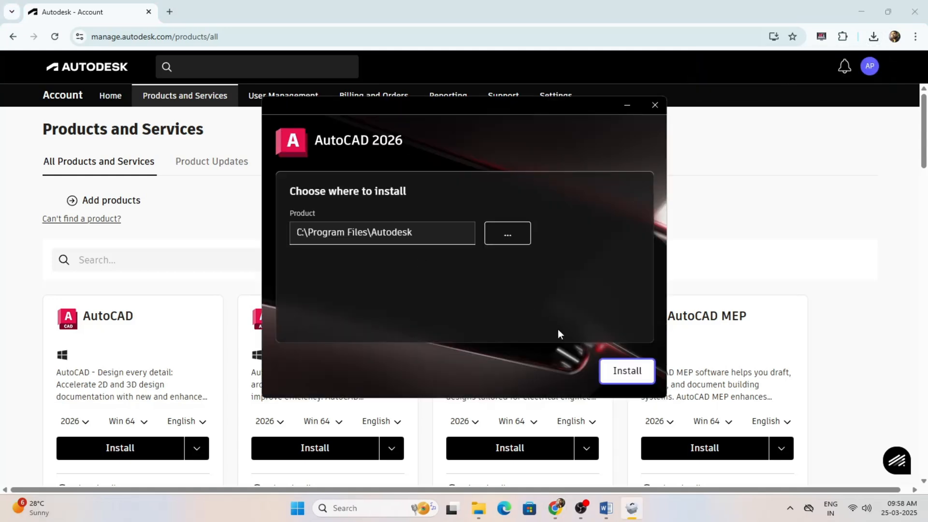
# Start installing AutoCAD 2026 into the default C:\Program Files\Autodesk folder
pyautogui.click(626, 370)
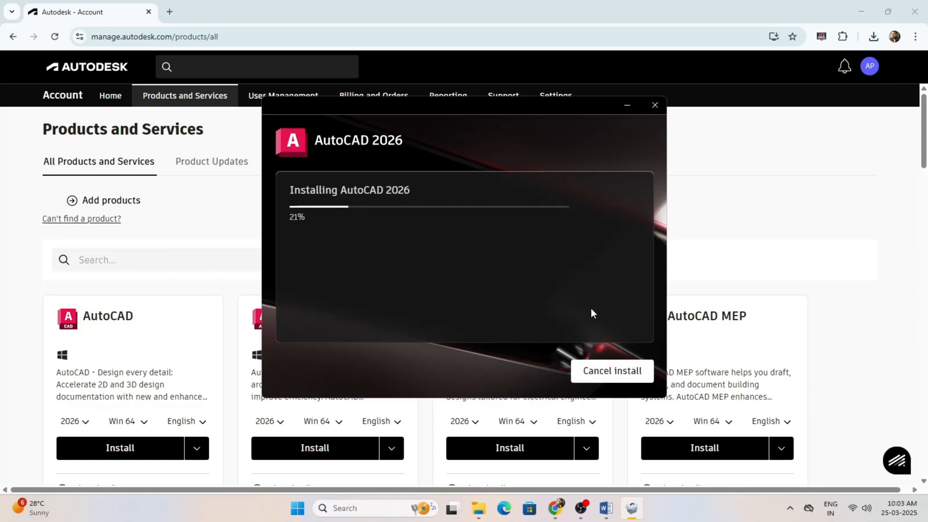
pyautogui.moveTo(582, 303)
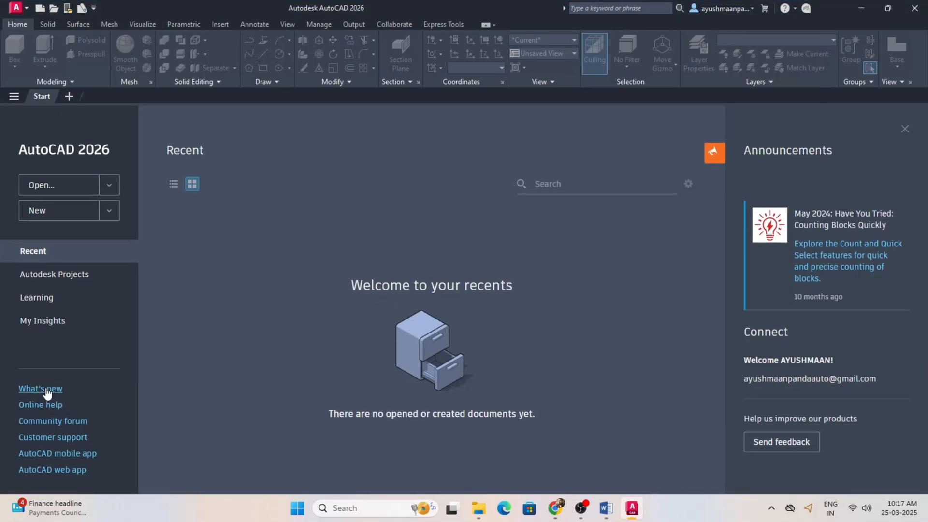
pyautogui.click(40, 389)
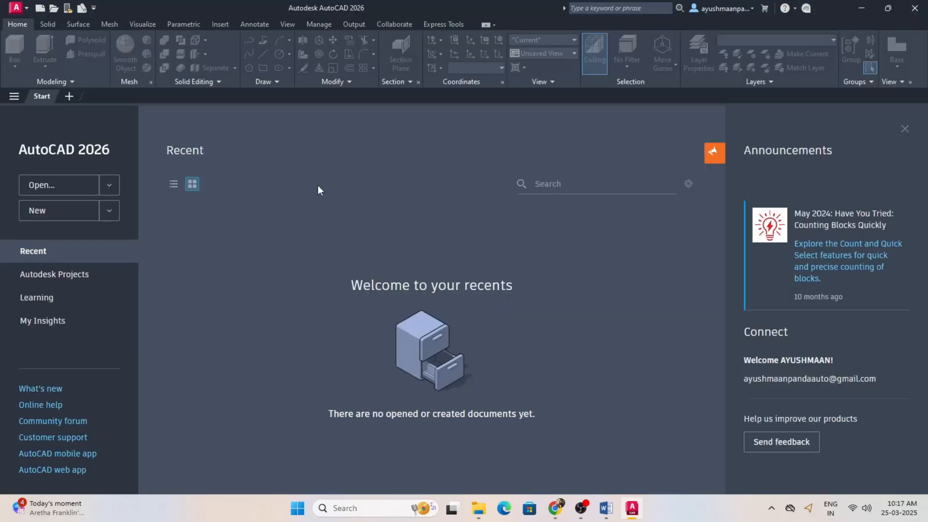
pyautogui.click(37, 210)
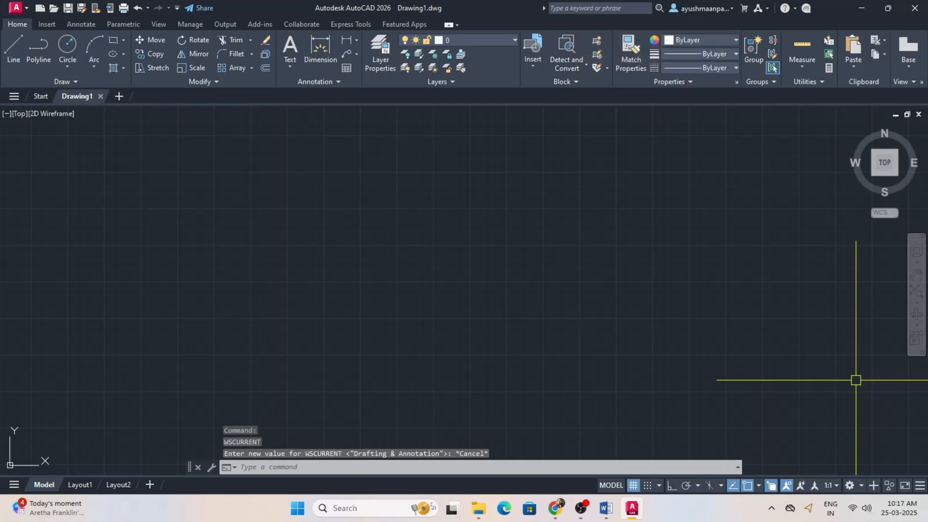
pyautogui.moveTo(505, 230)
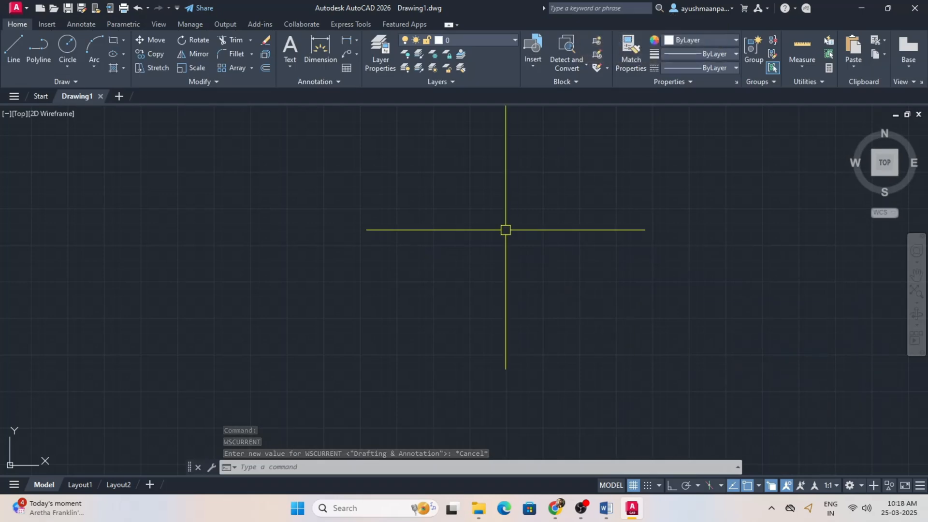
pyautogui.moveTo(261, 295)
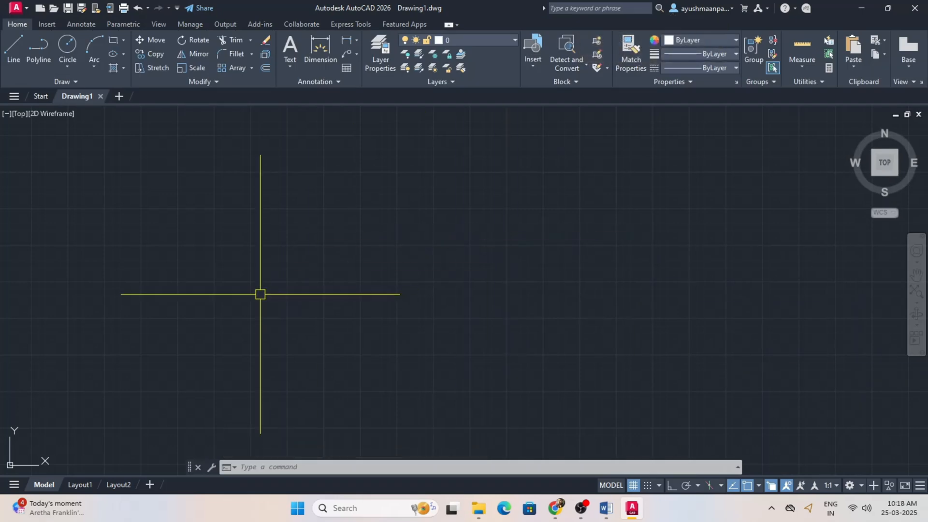